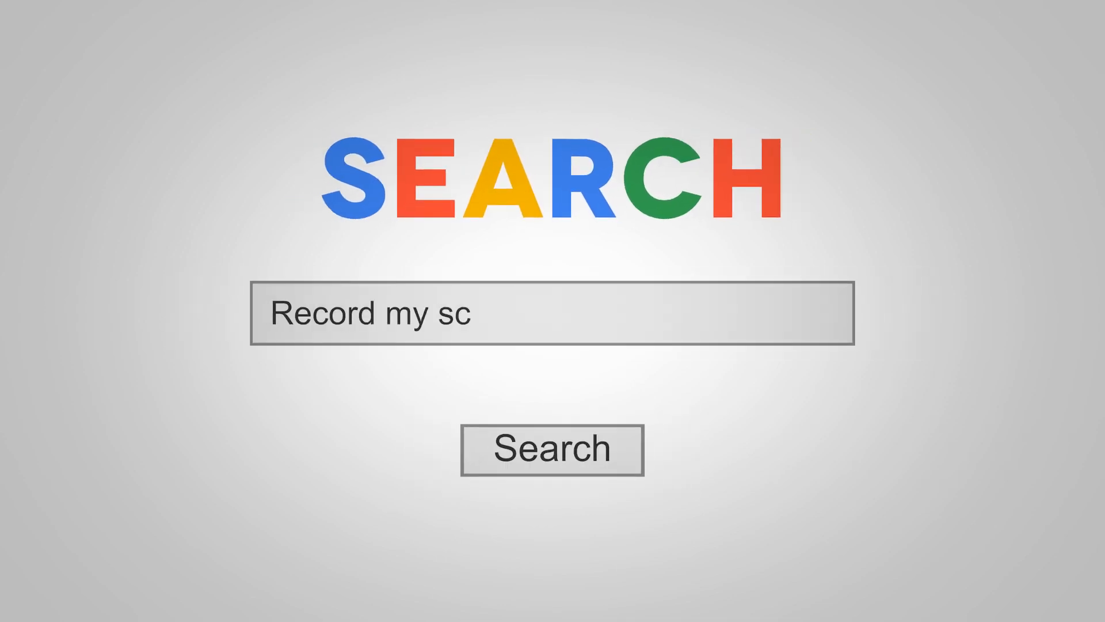
# Complete the intro search box text to read 'Record my screen in teaching'.
pyautogui.write('reen in teaching')
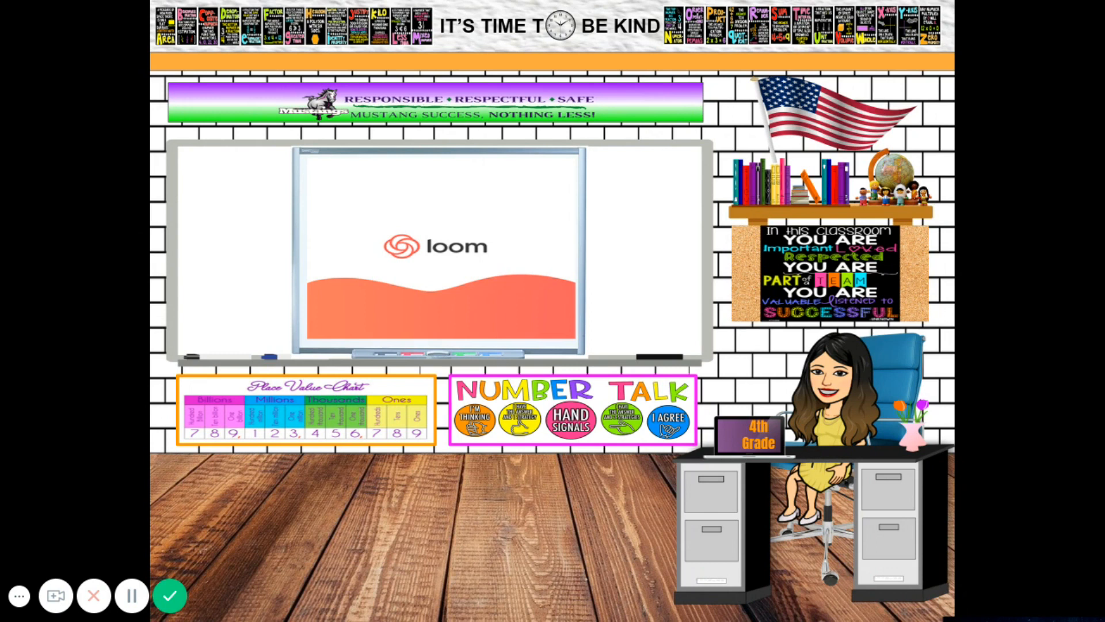
pyautogui.moveTo(471, 306)
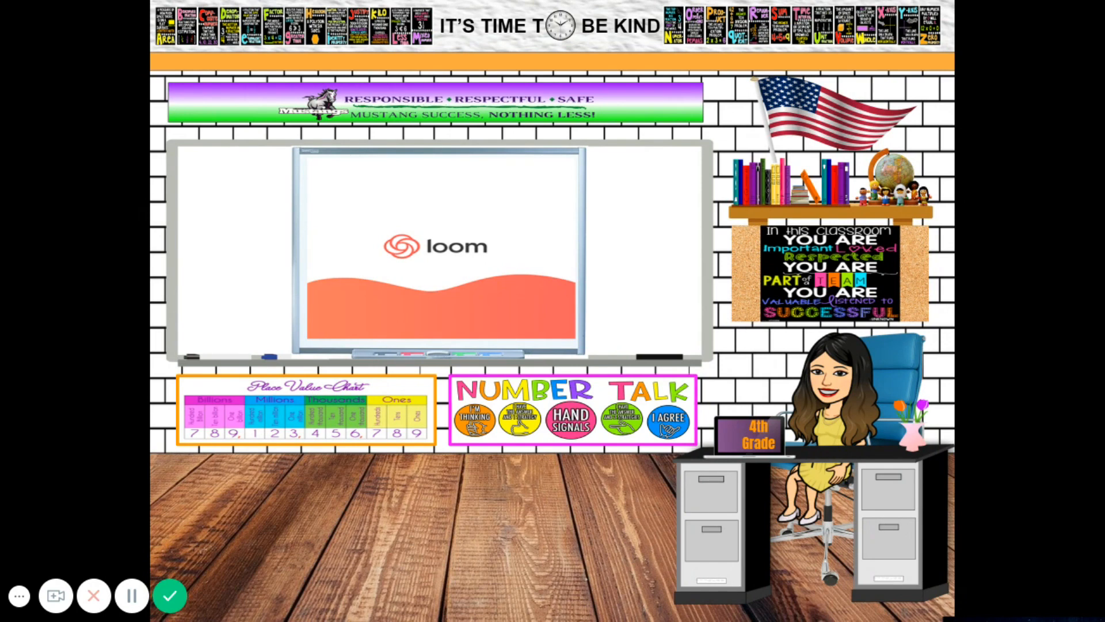
pyautogui.moveTo(415, 274)
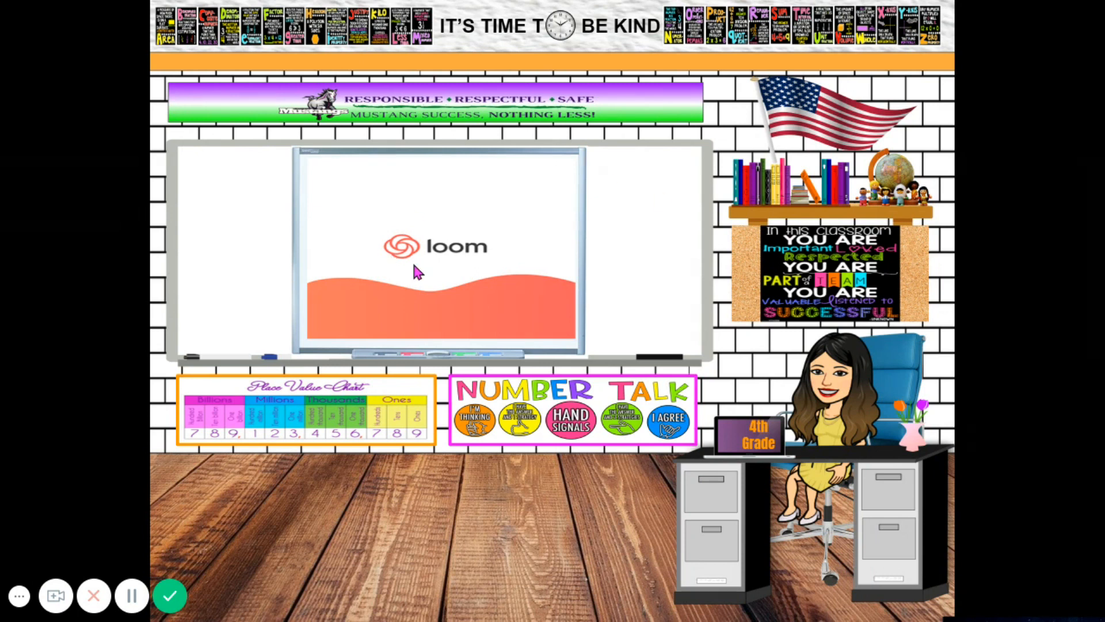
pyautogui.moveTo(395, 257)
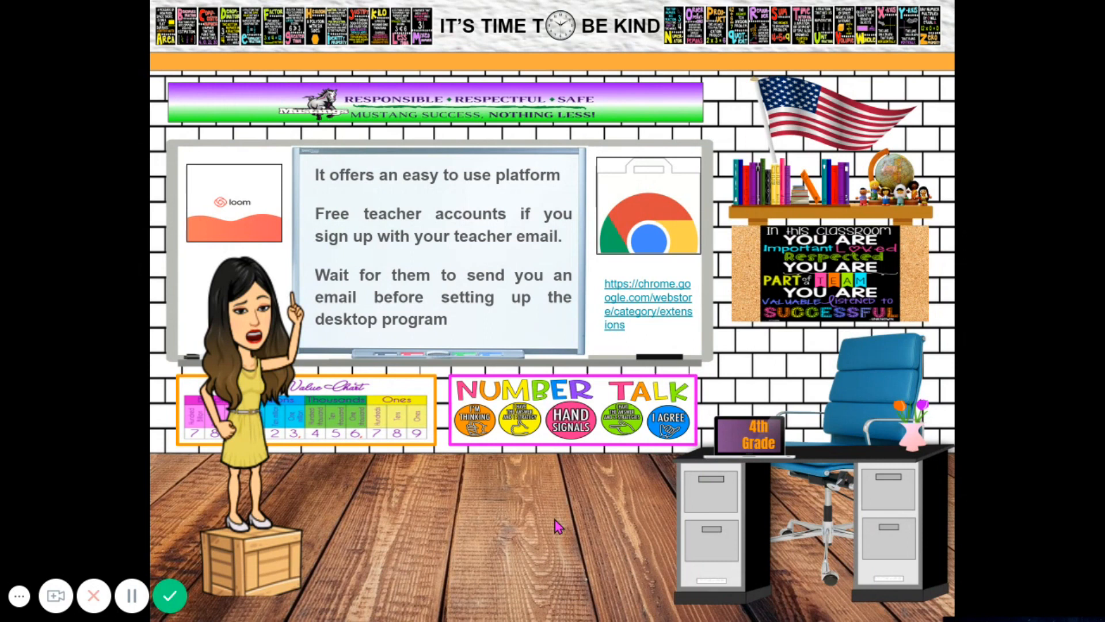
pyautogui.moveTo(666, 405)
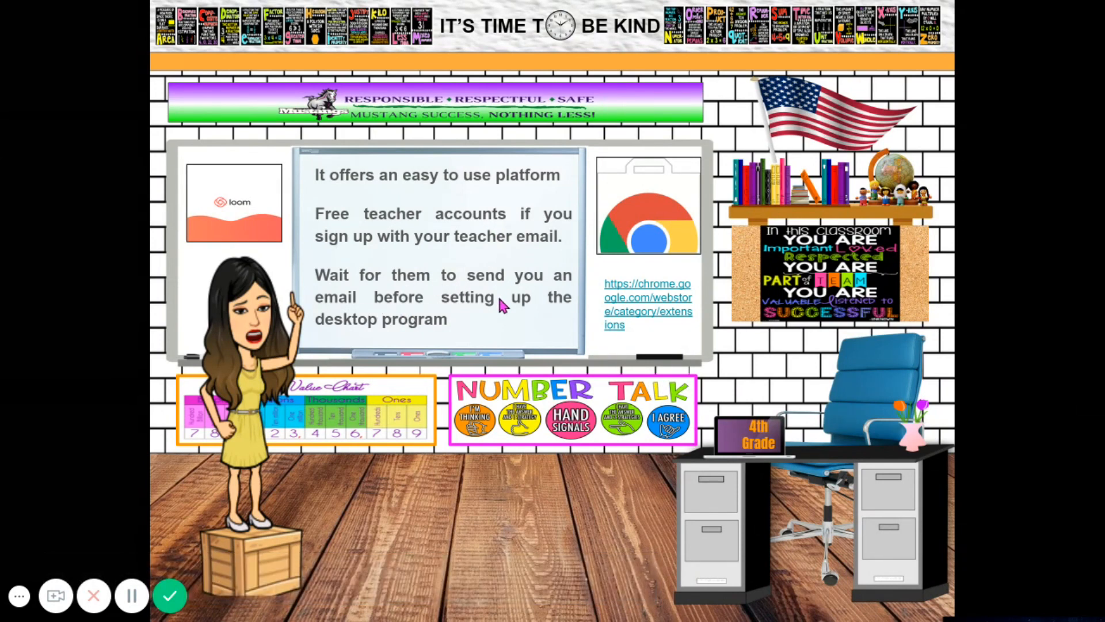
pyautogui.moveTo(491, 300)
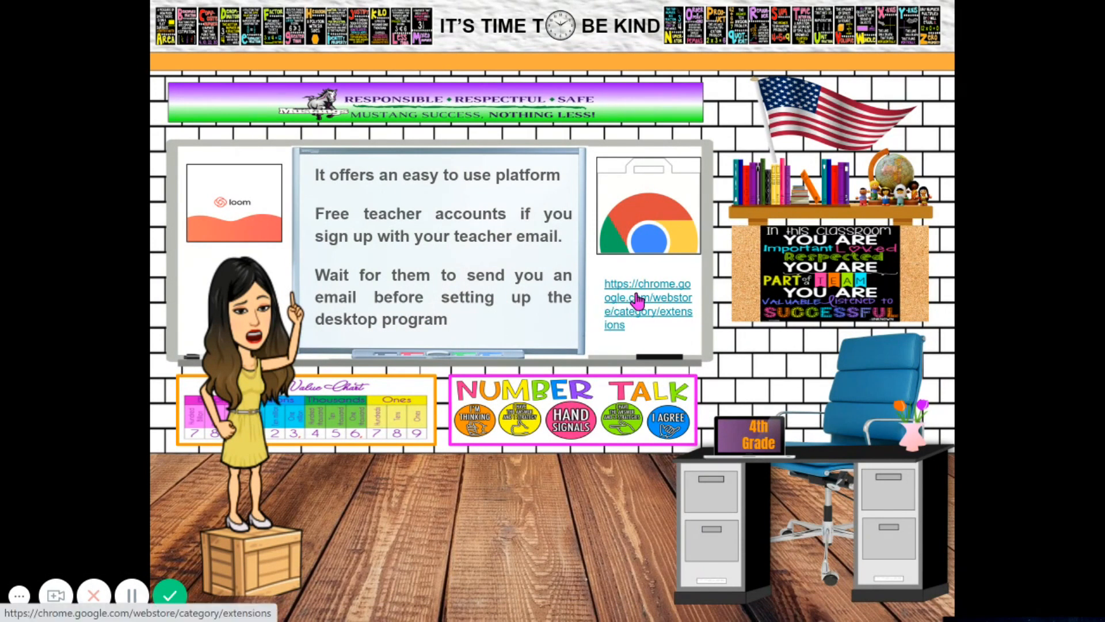
pyautogui.moveTo(655, 326)
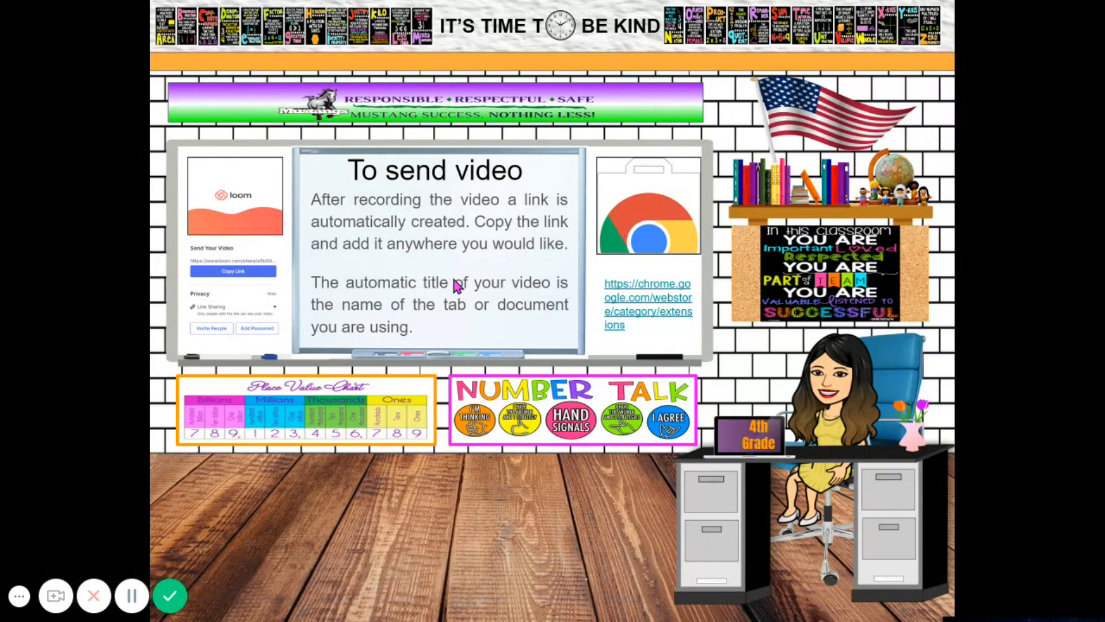
pyautogui.moveTo(498, 525)
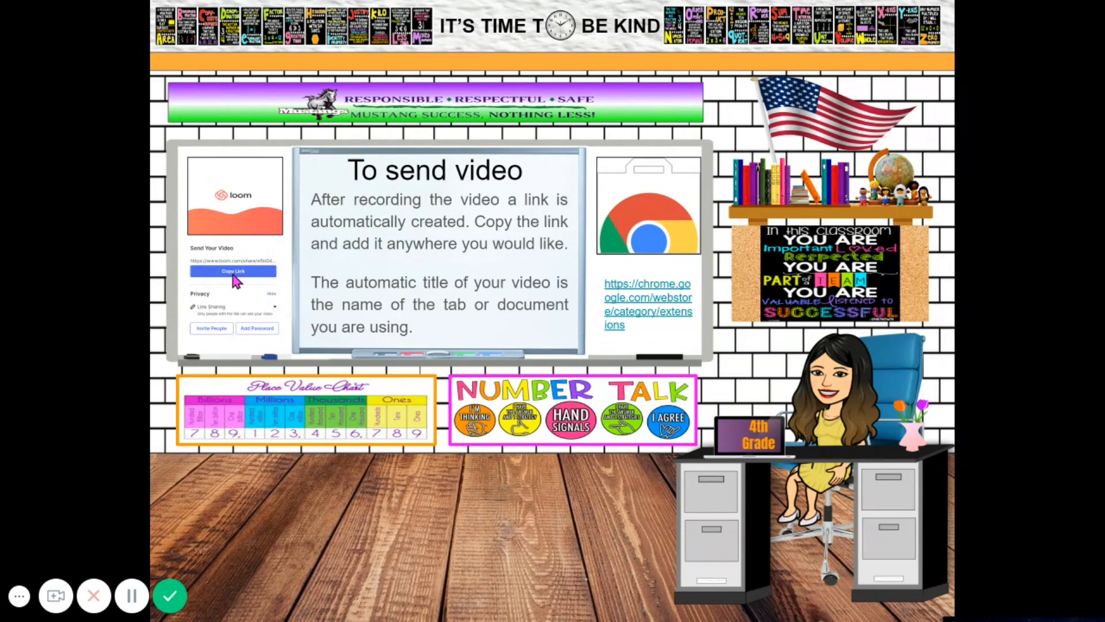
pyautogui.moveTo(253, 295)
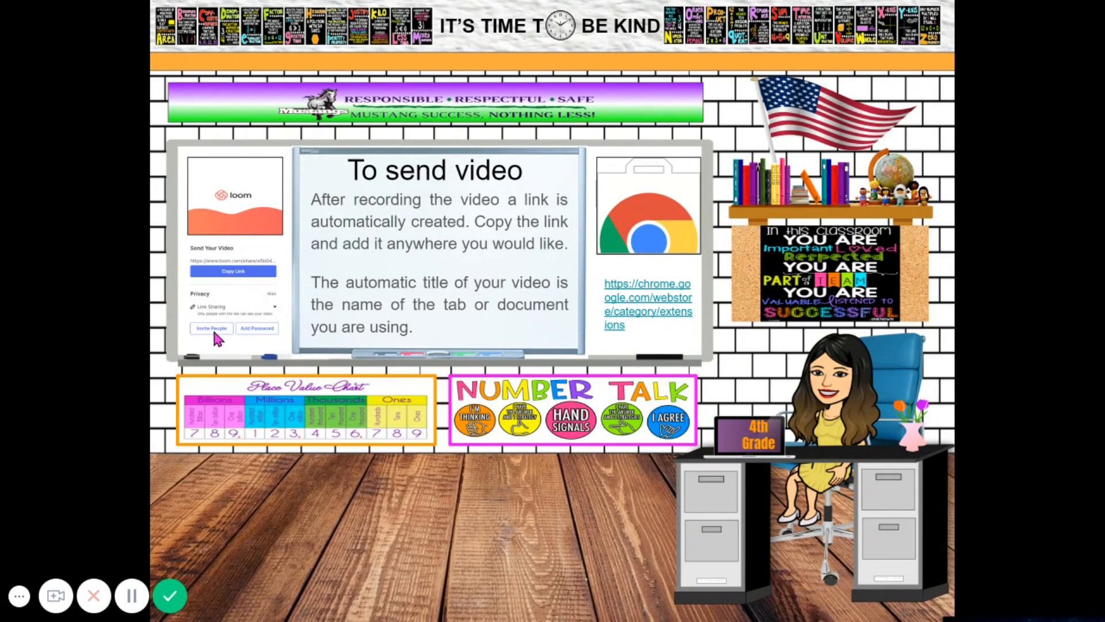
pyautogui.moveTo(265, 328)
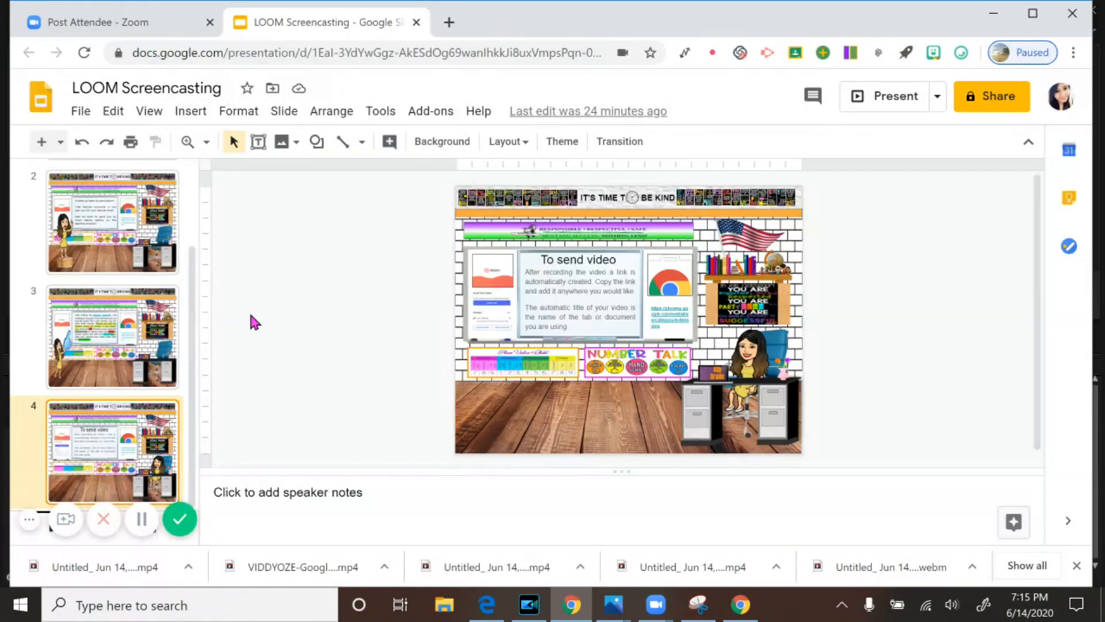
pyautogui.moveTo(739, 52)
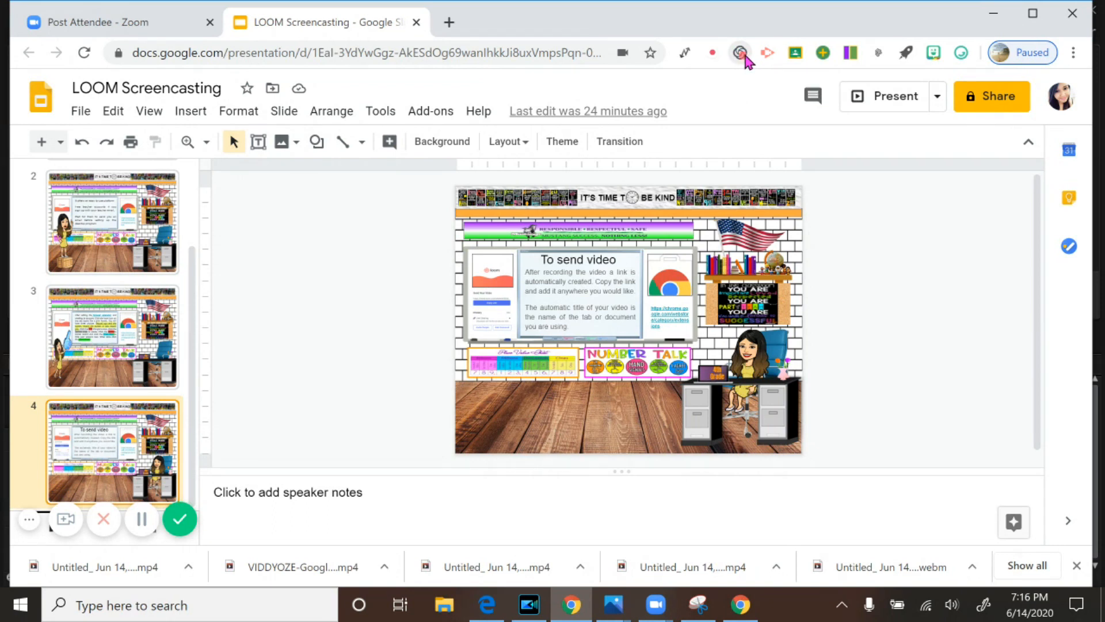
pyautogui.moveTo(415, 205)
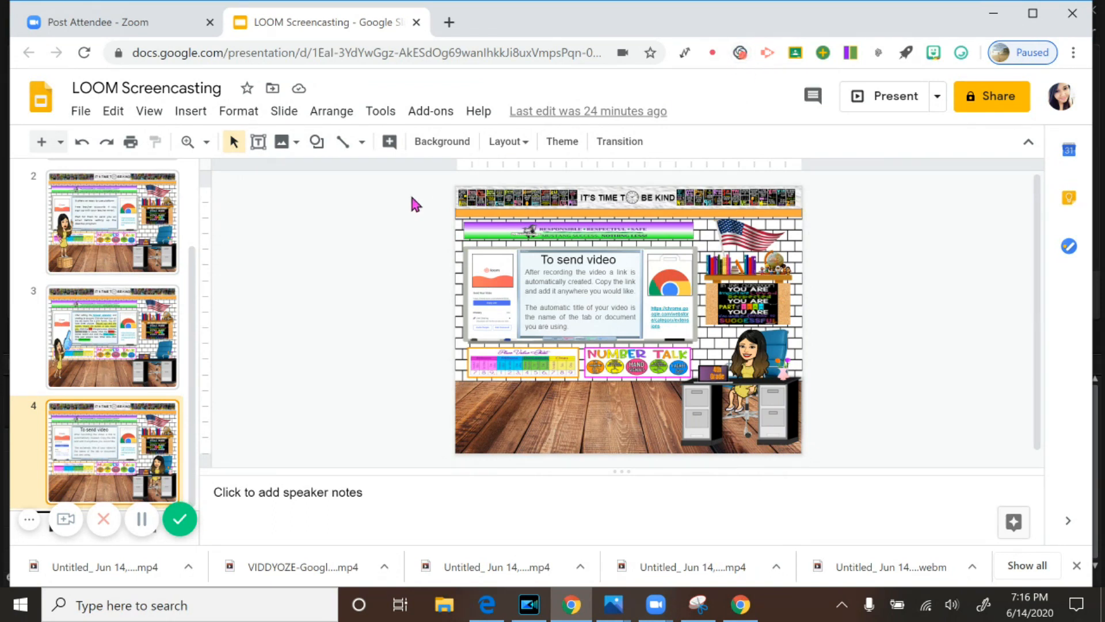
pyautogui.moveTo(739, 53)
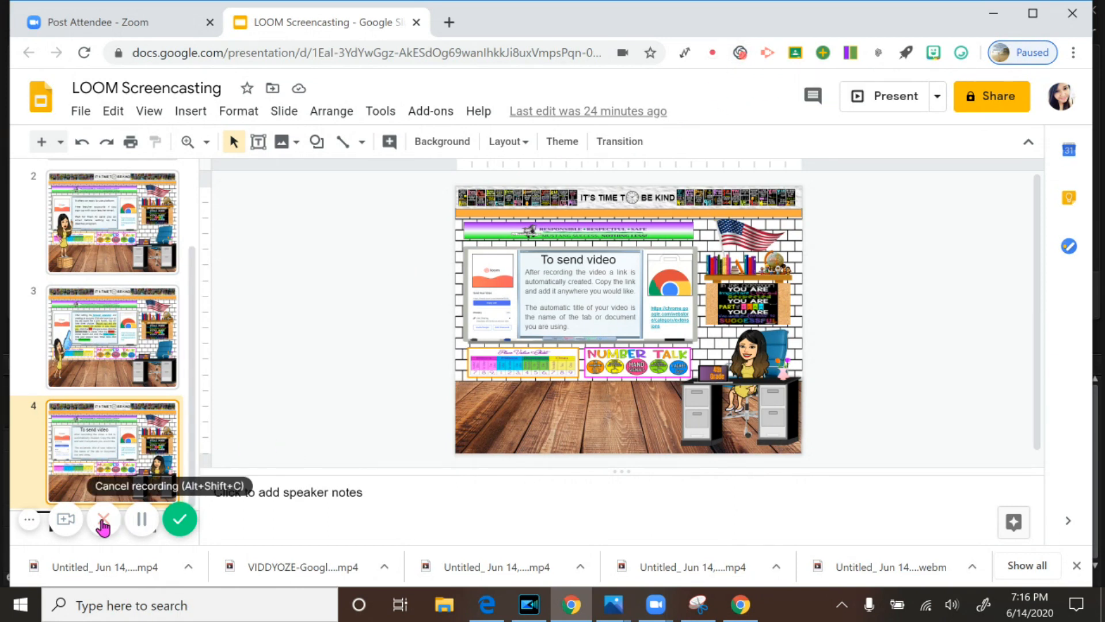
pyautogui.moveTo(140, 519)
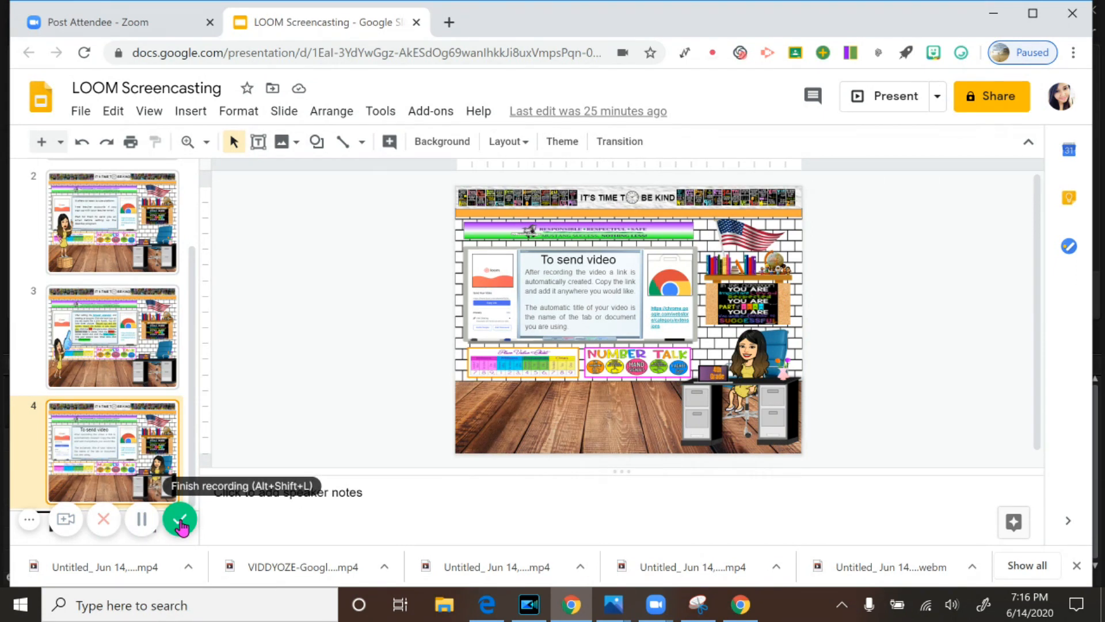
pyautogui.moveTo(29, 519)
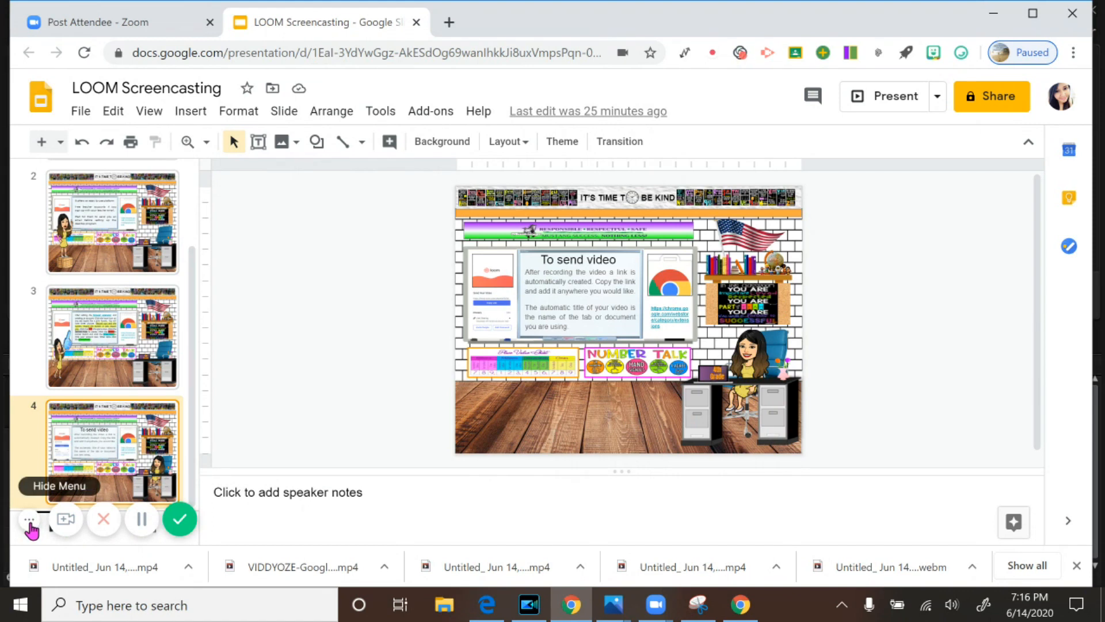
# Use the Loom control bar's green check mark at bottom left to finish recording.
pyautogui.click(30, 519)
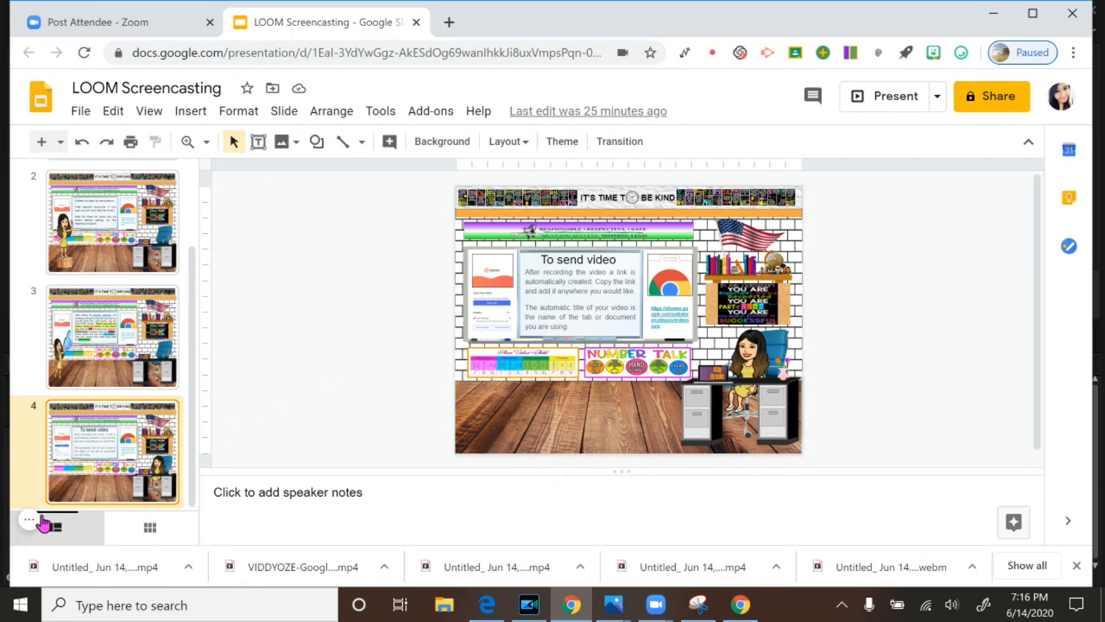
pyautogui.click(28, 519)
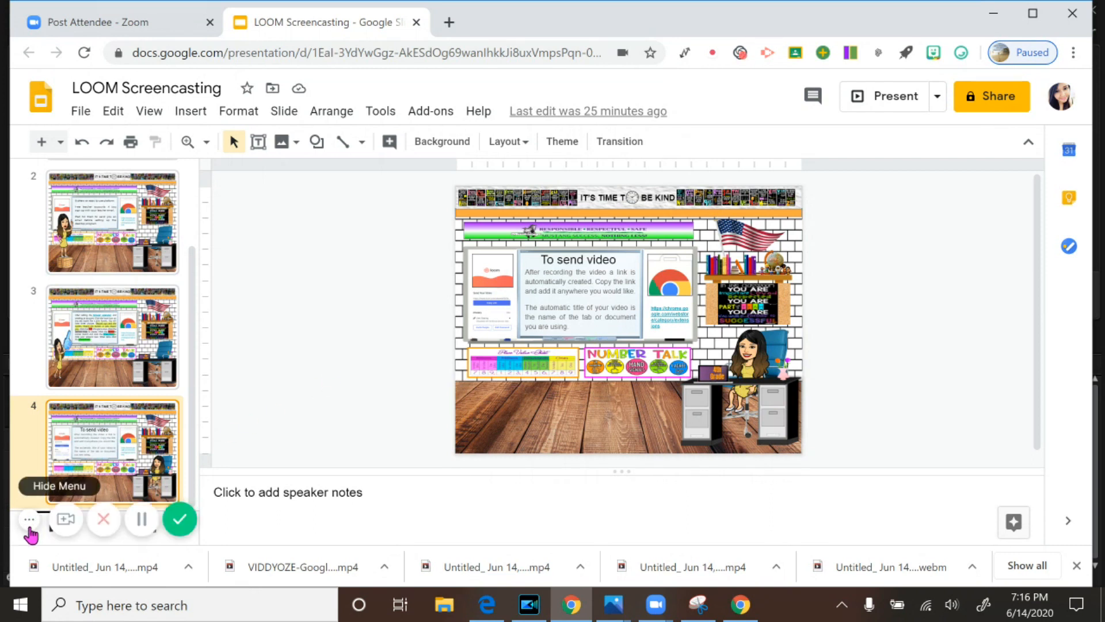
pyautogui.moveTo(64, 519)
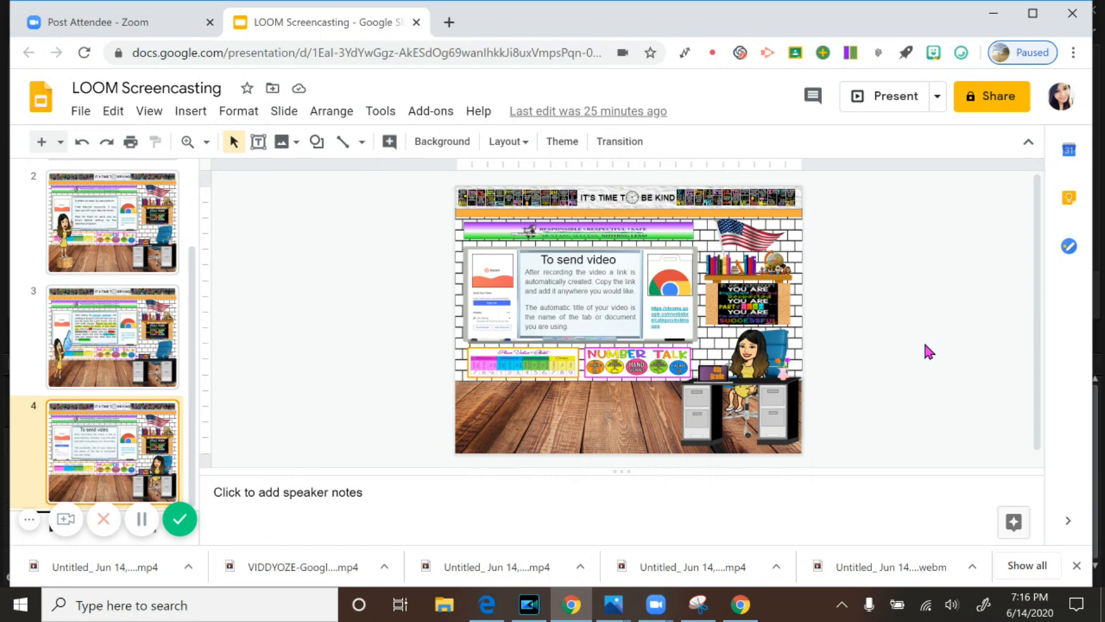
pyautogui.moveTo(181, 519)
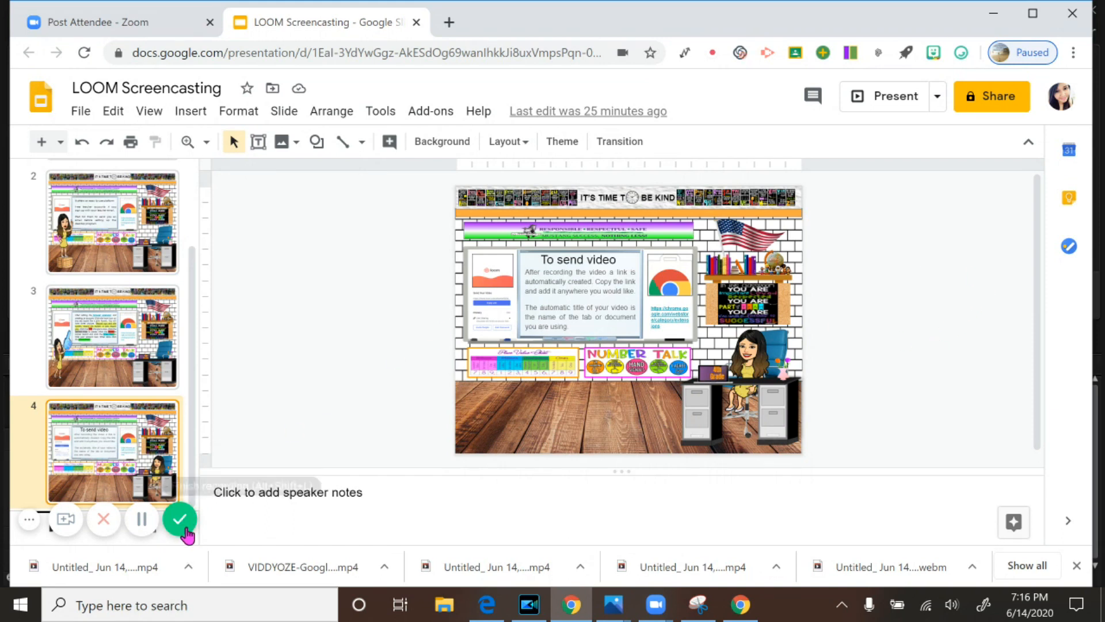
pyautogui.click(180, 519)
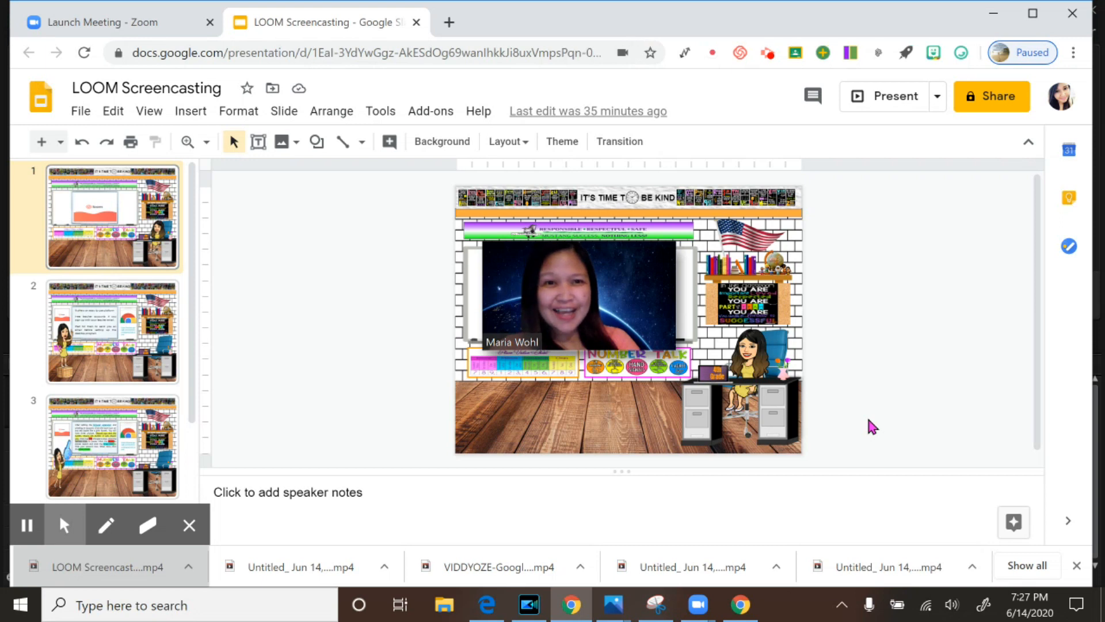
pyautogui.moveTo(761, 106)
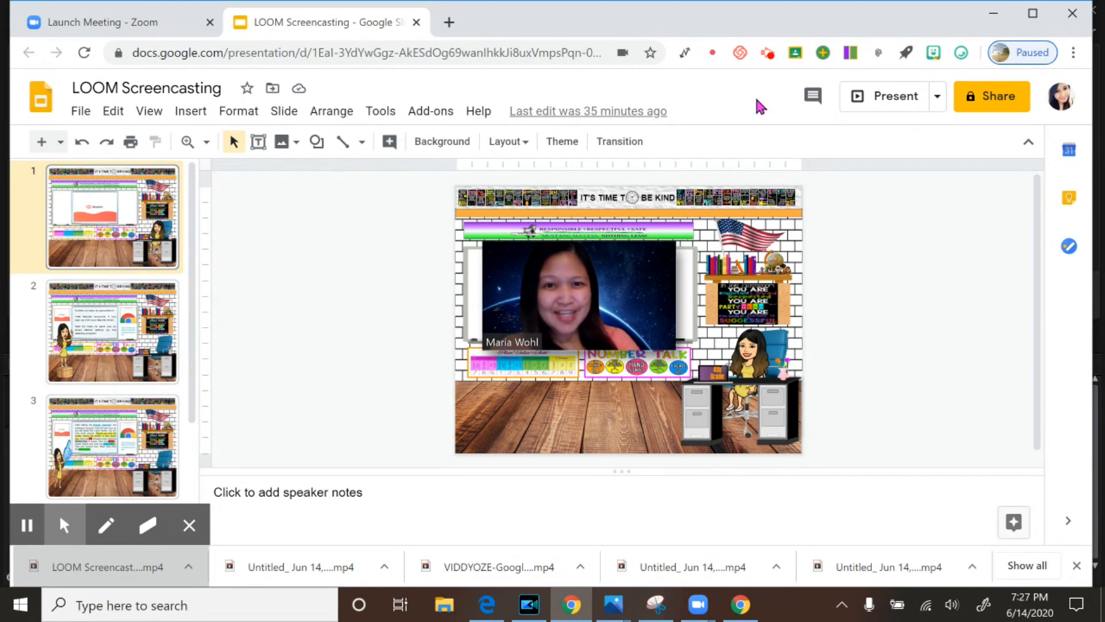
pyautogui.moveTo(739, 52)
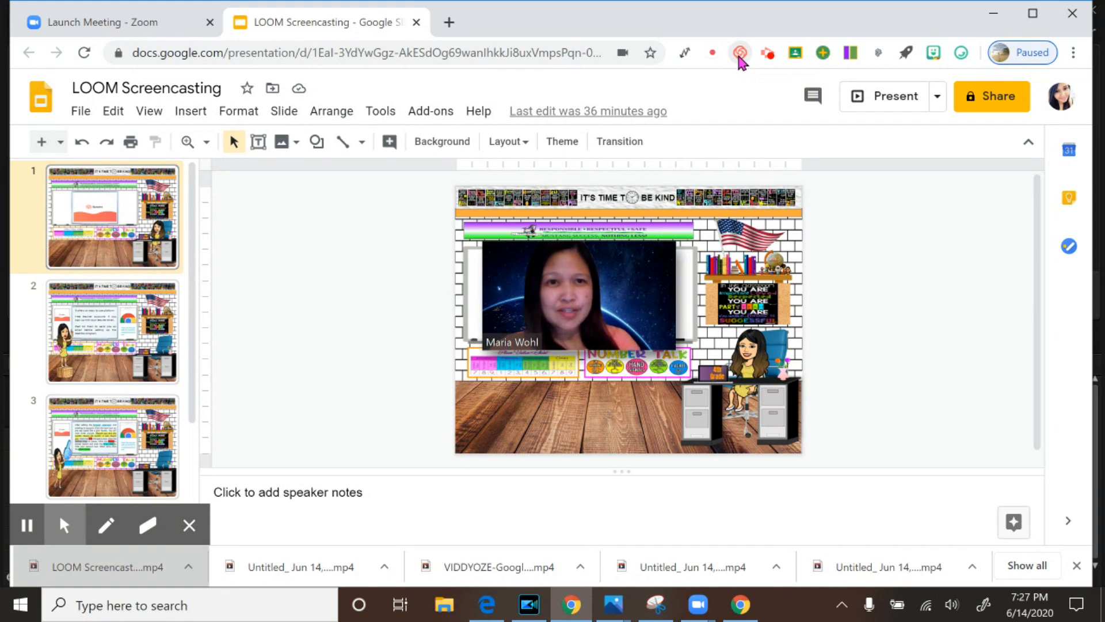
# Set Loom to Screen Only with Full Desktop and Microphone Audio on.
pyautogui.click(739, 53)
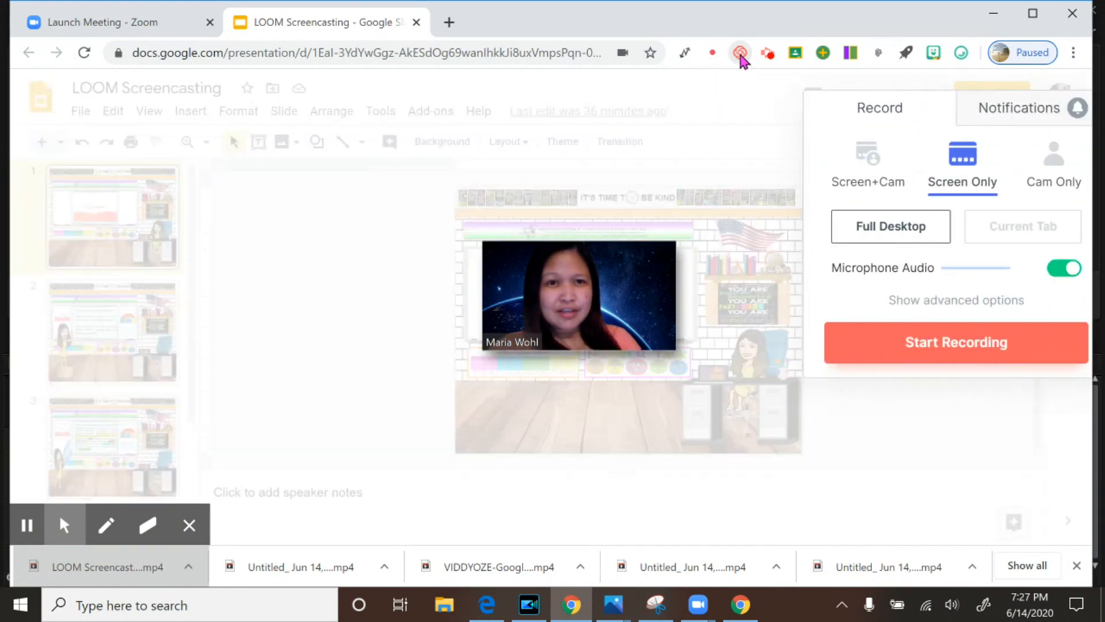
pyautogui.click(739, 52)
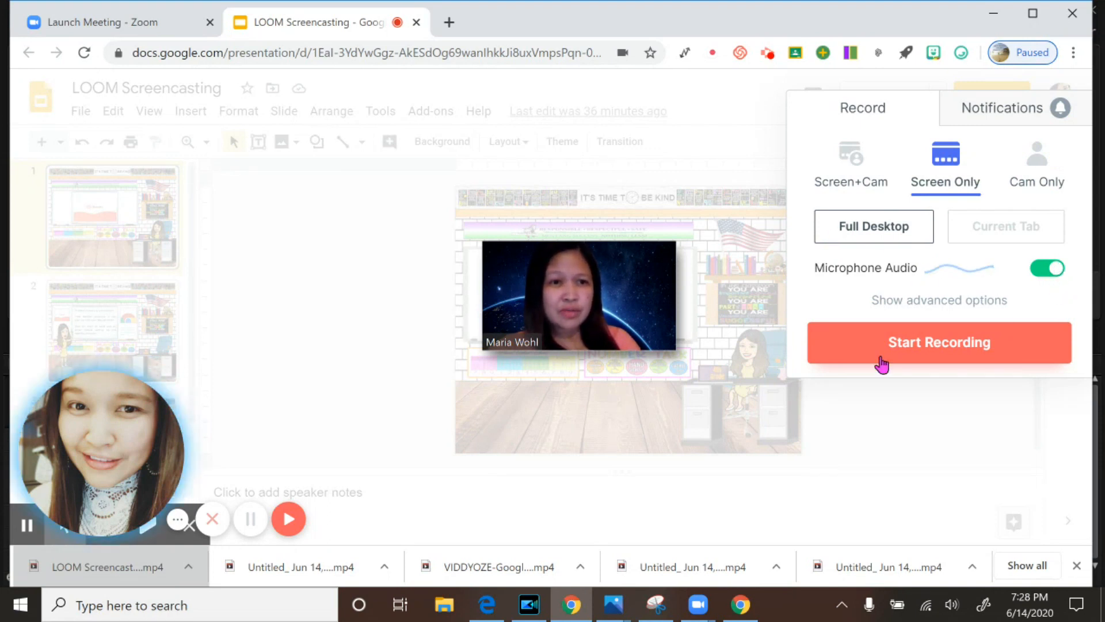
pyautogui.moveTo(863, 392)
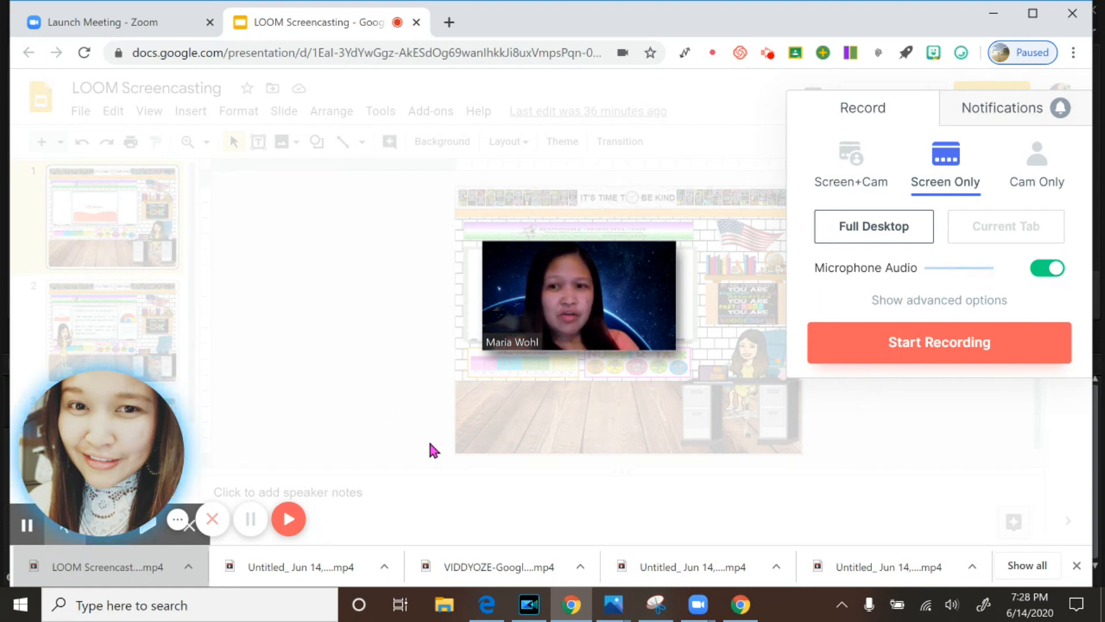
pyautogui.moveTo(101, 458)
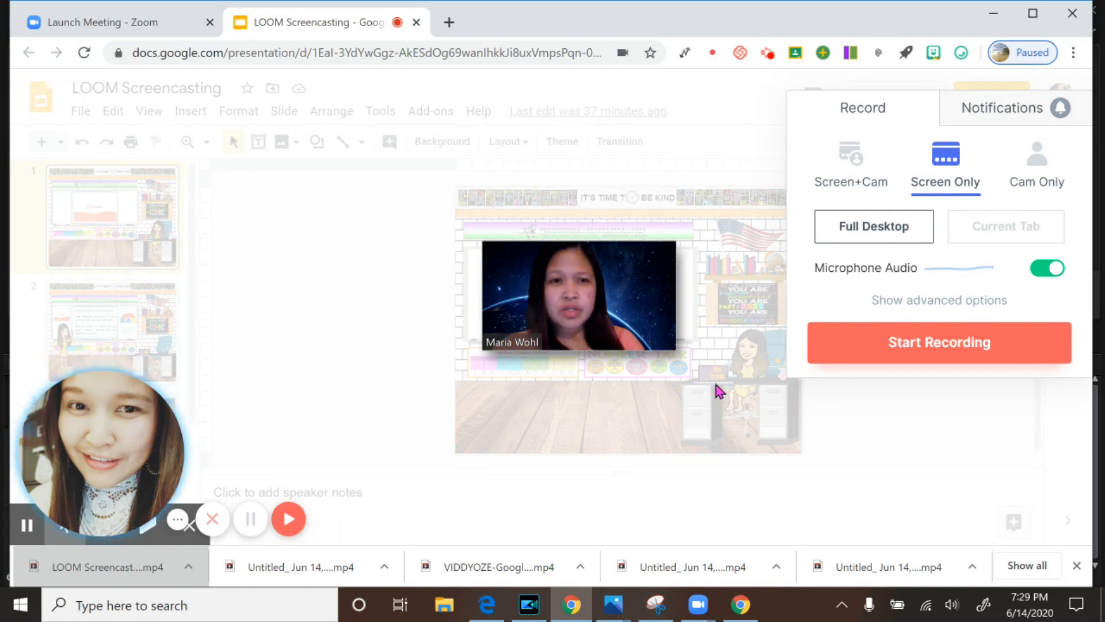
pyautogui.moveTo(288, 520)
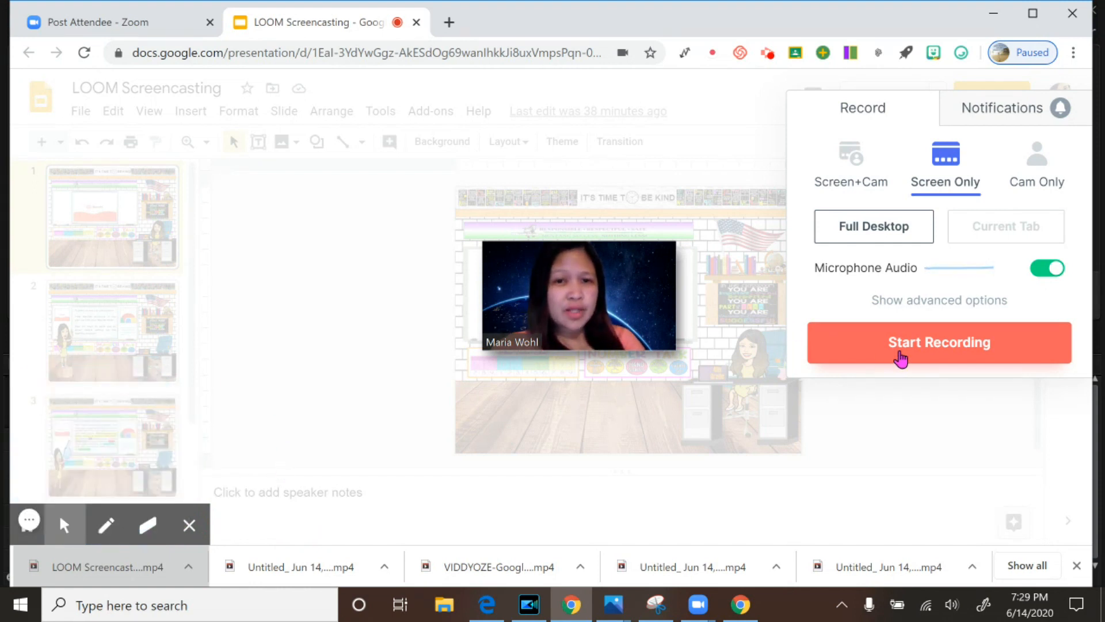
pyautogui.moveTo(897, 363)
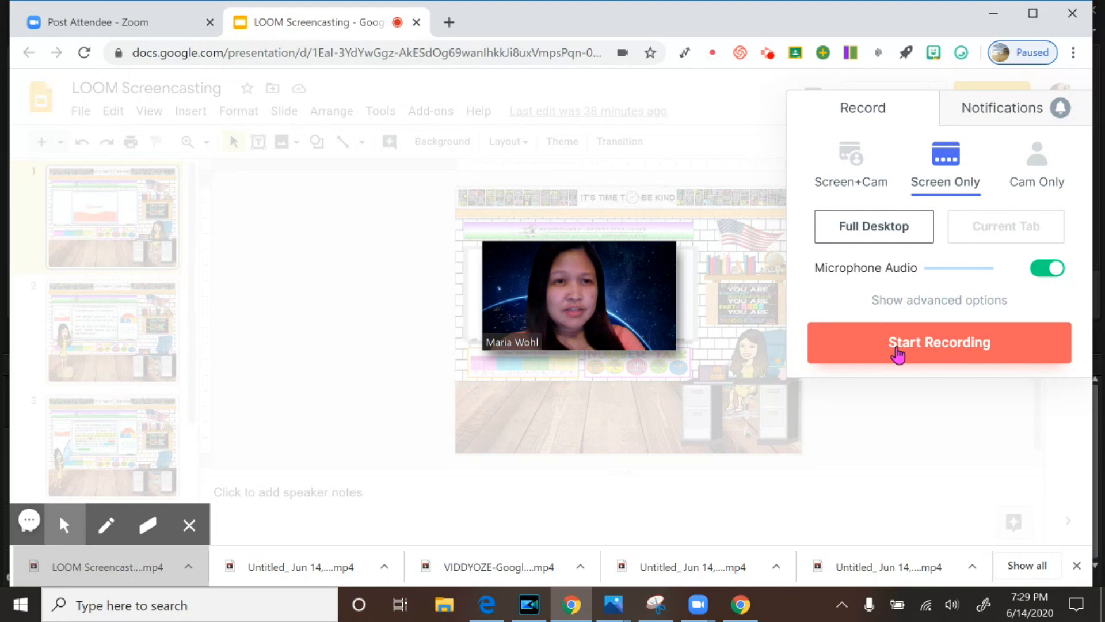
pyautogui.moveTo(491, 481)
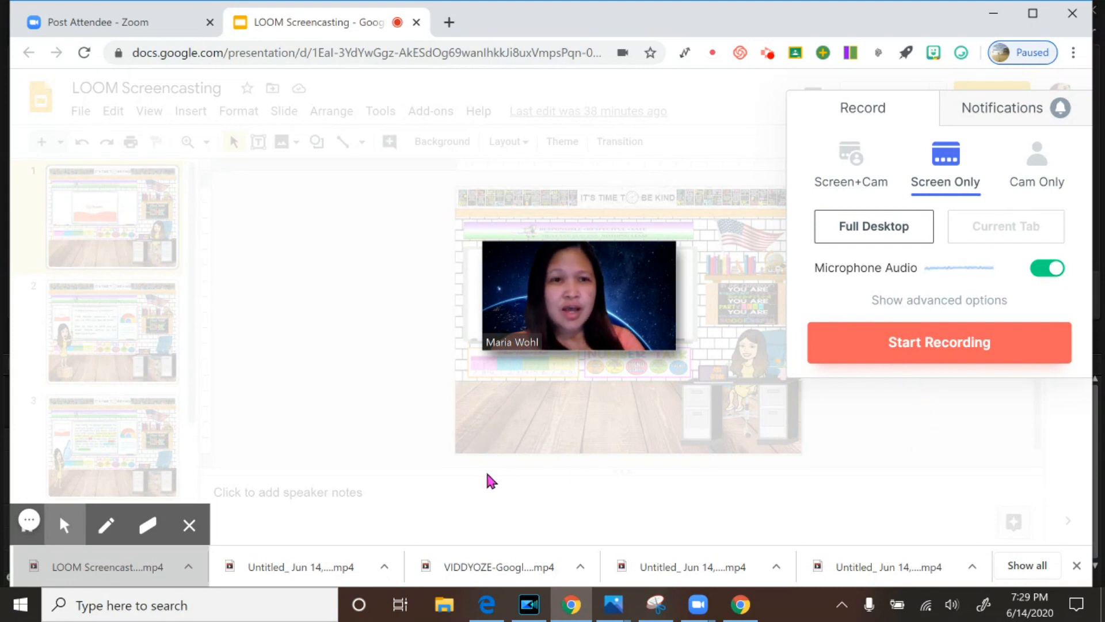
pyautogui.moveTo(739, 53)
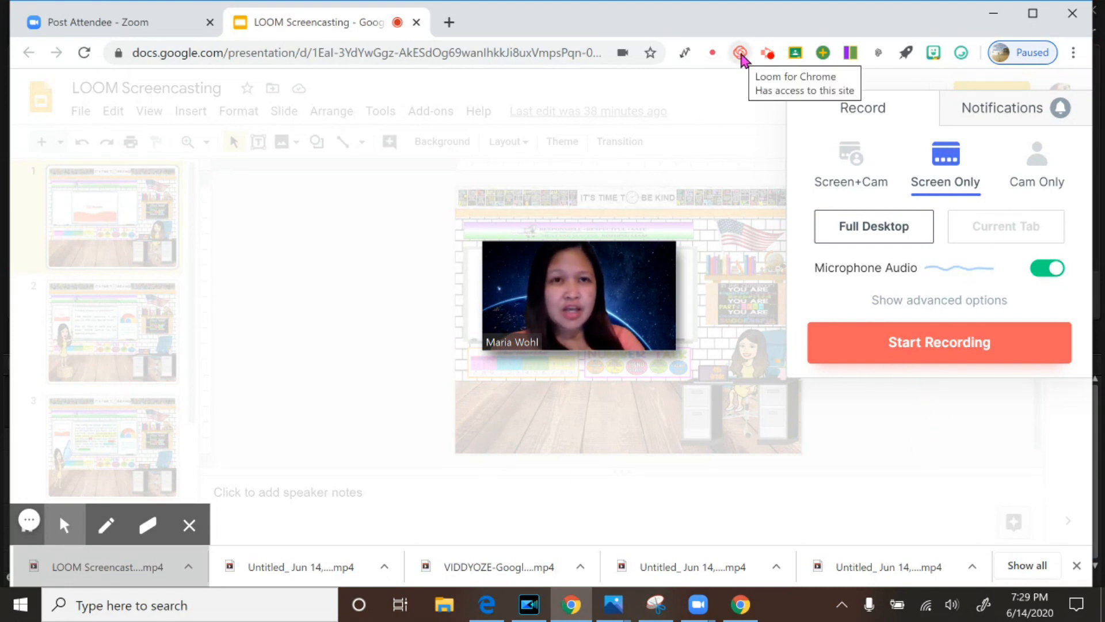
pyautogui.moveTo(693, 127)
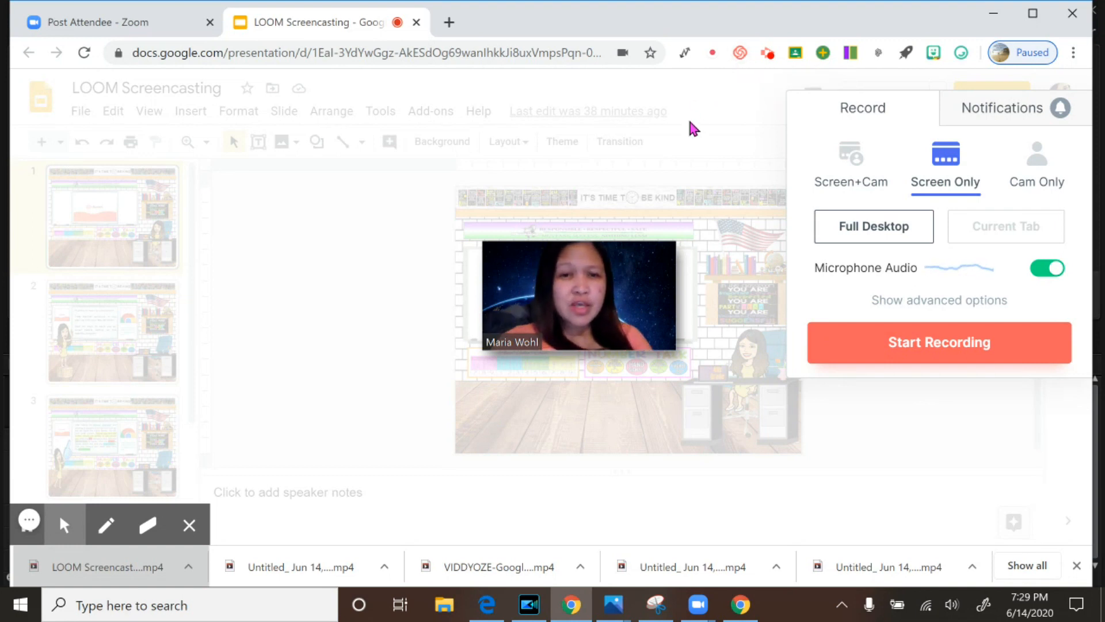
pyautogui.moveTo(736, 76)
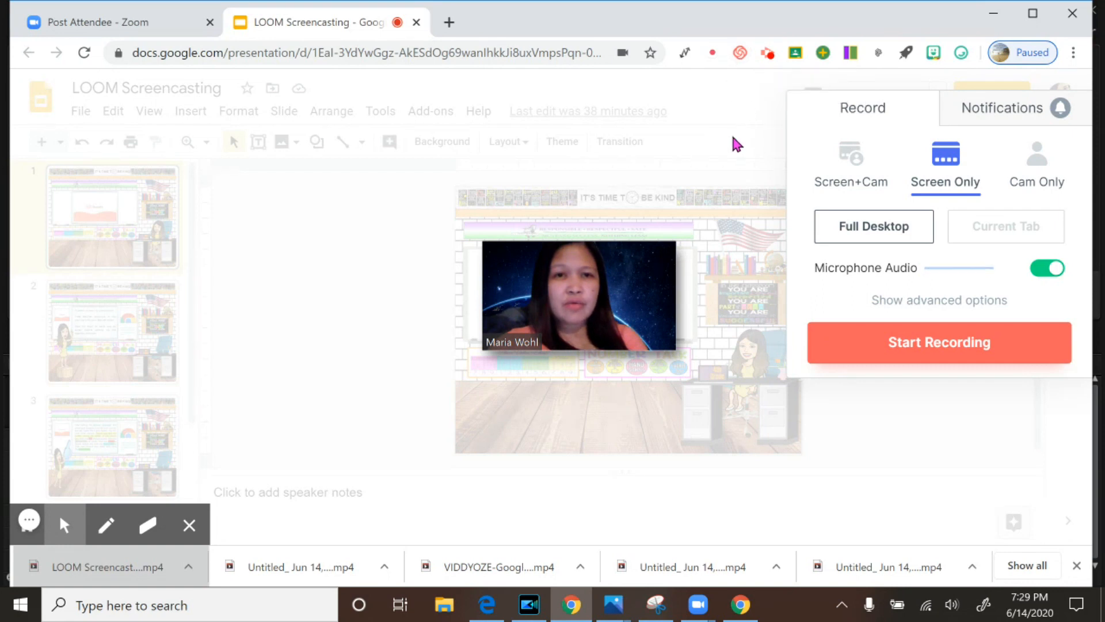
pyautogui.moveTo(715, 165)
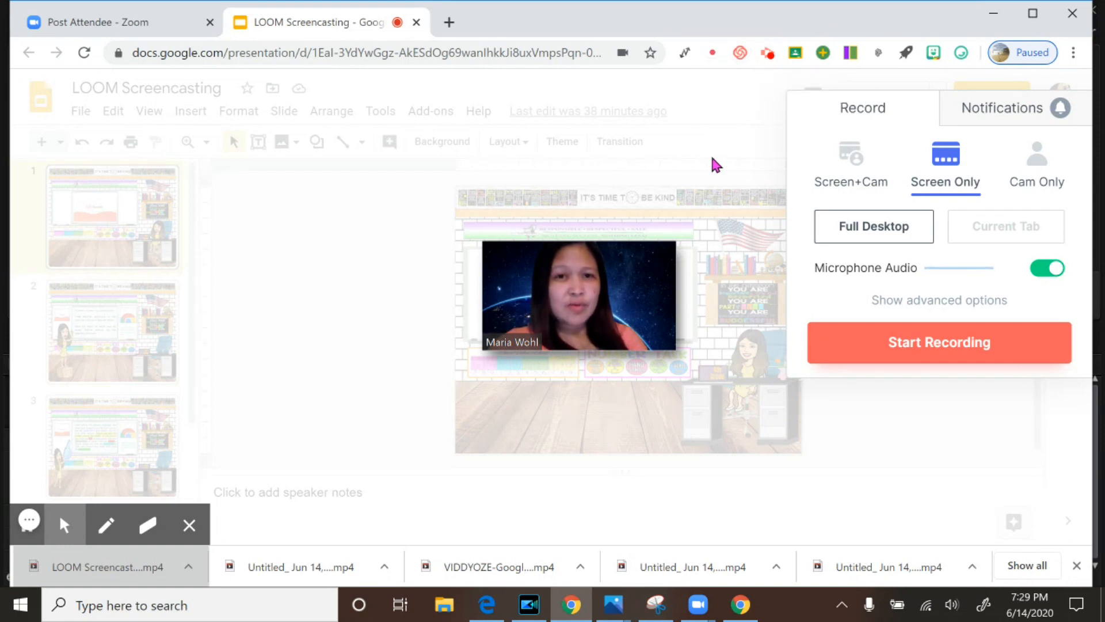
pyautogui.moveTo(746, 119)
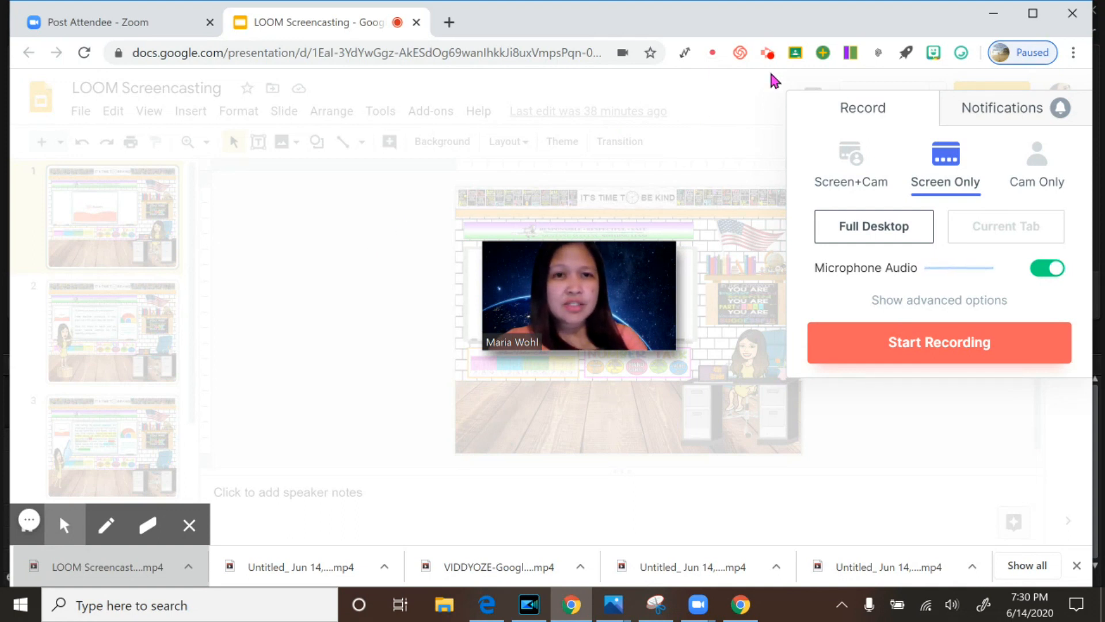
pyautogui.moveTo(767, 53)
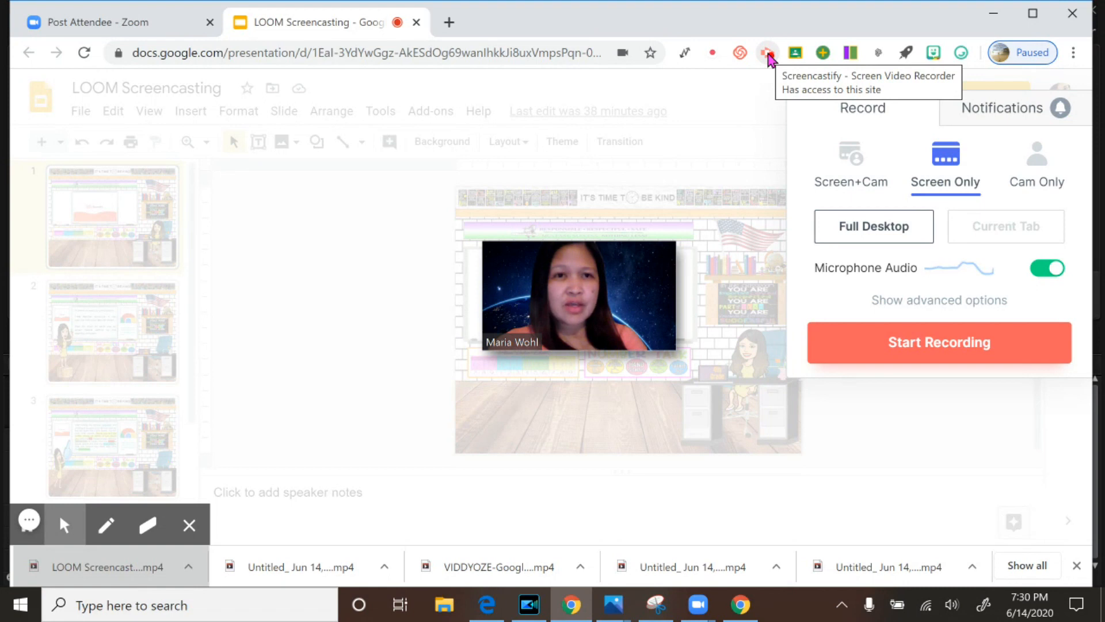